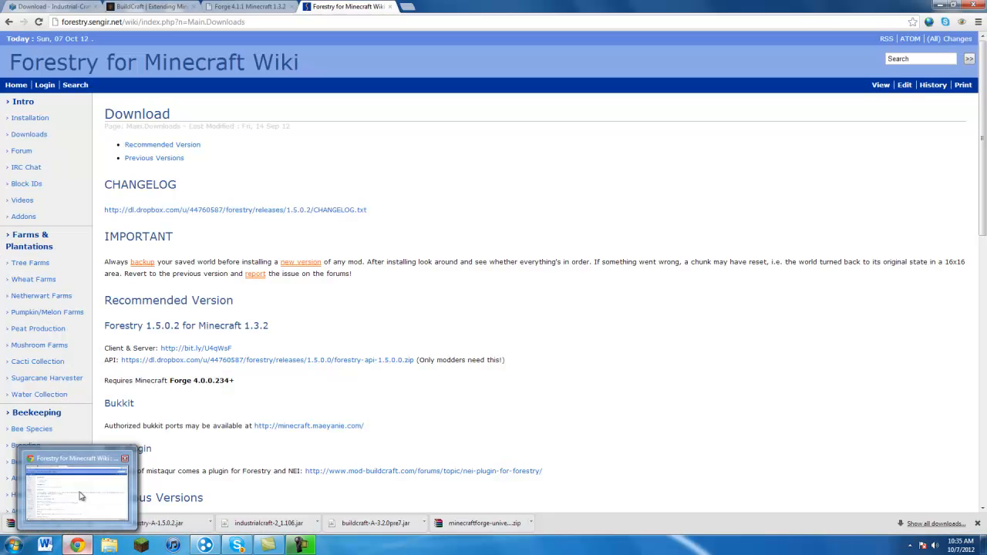
- Download the Forge 4.1.1 Universal (Direct) zip and save it into the Bc ic2 ee folder
left_click(247, 6)
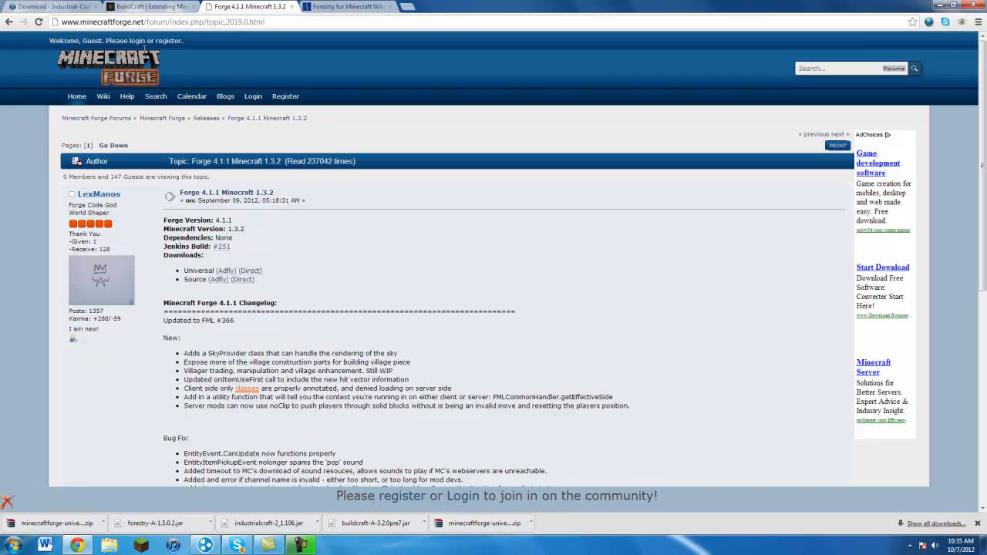
mouse_move(258, 152)
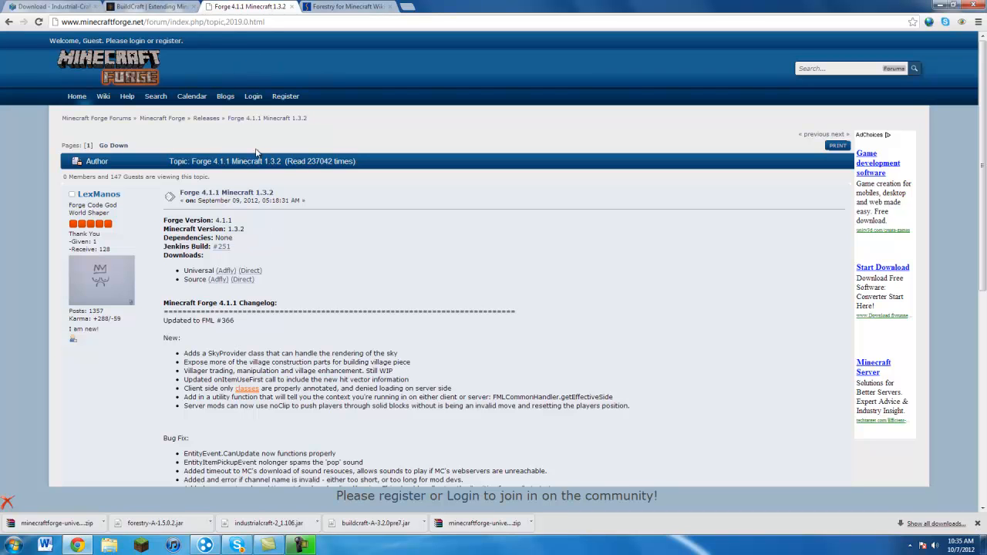
double_click(198, 270)
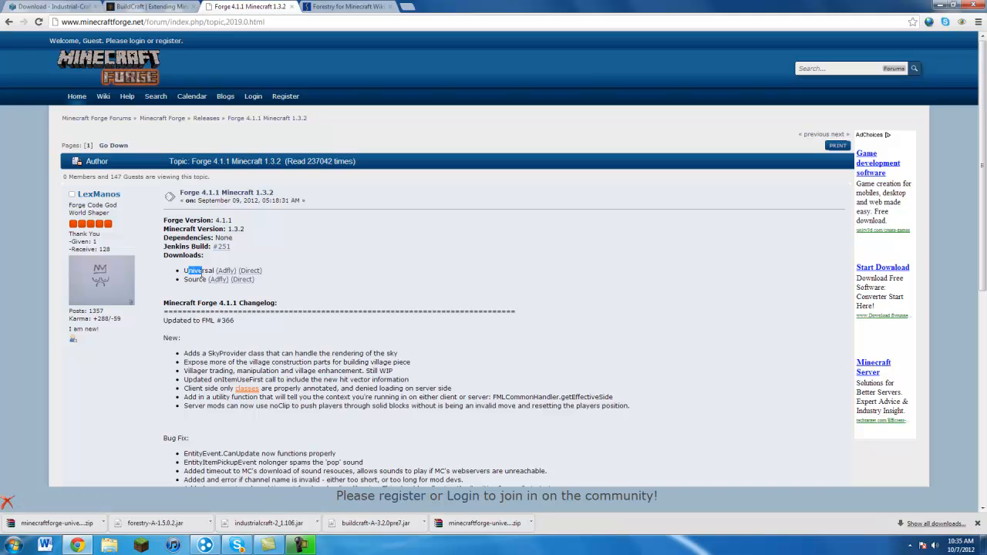
mouse_move(226, 192)
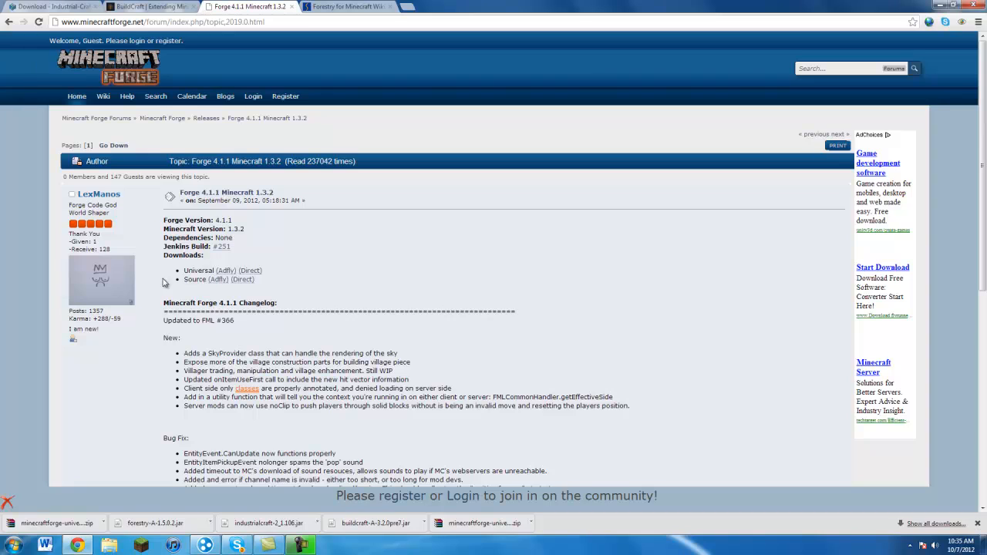
left_click(249, 270)
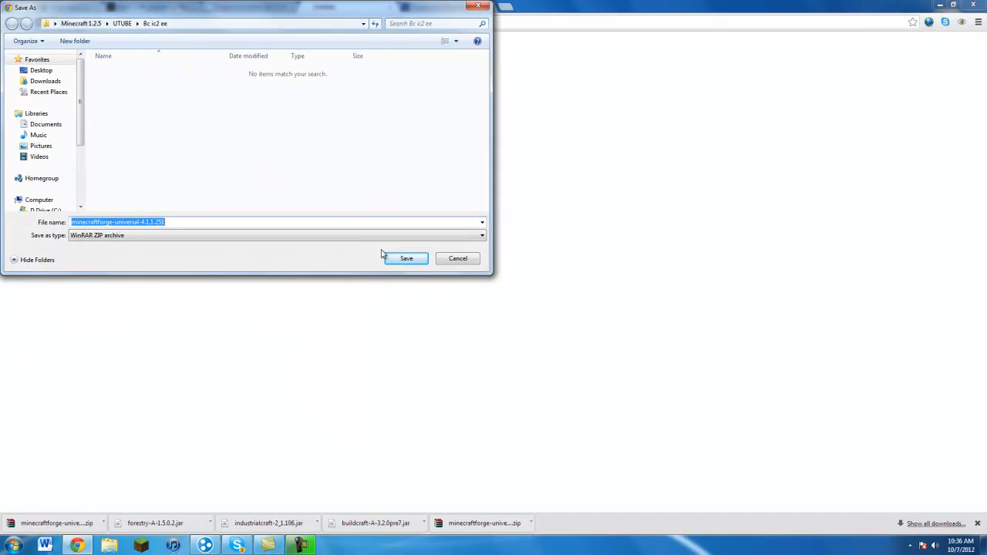
left_click(407, 257)
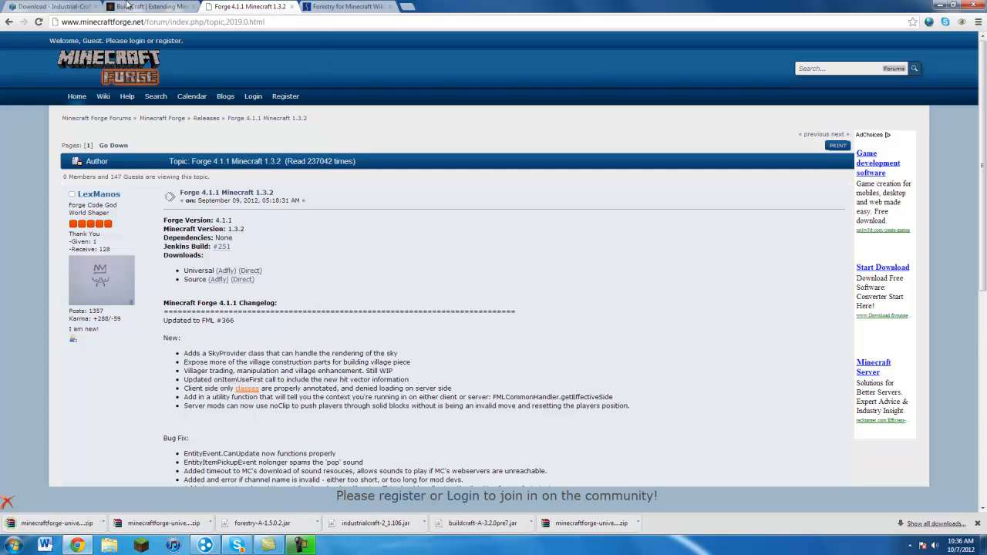
- Save the IndustrialCraft 2 and BuildCraft 3.2.0pre7 jars for Minecraft 1.3.2 into Bc ic2 ee
left_click(54, 6)
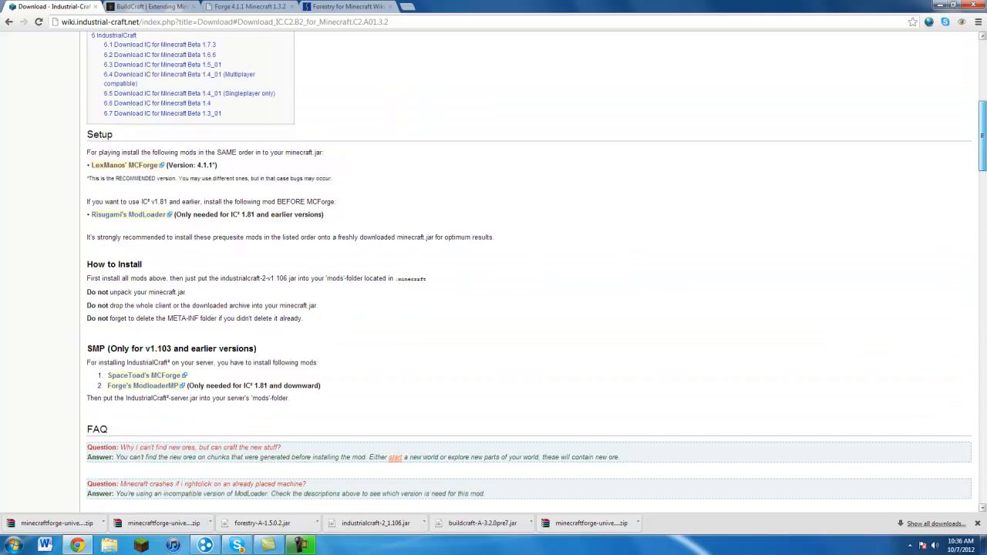
scroll("up", 3)
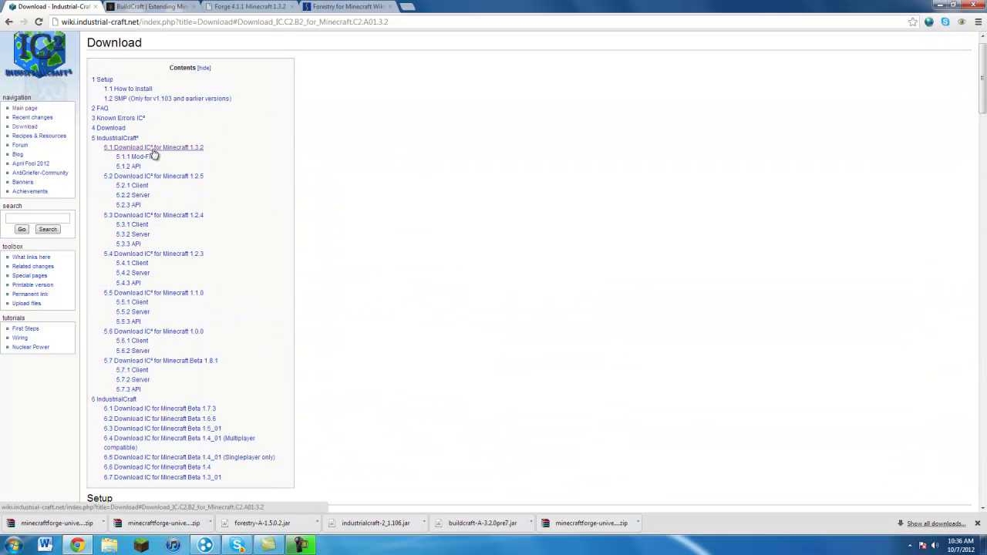
mouse_move(185, 154)
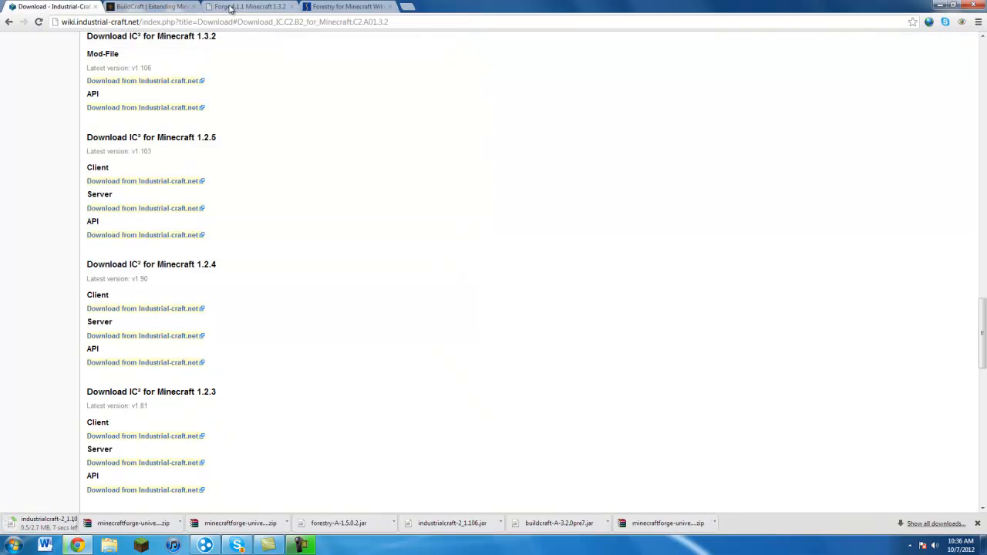
left_click(150, 6)
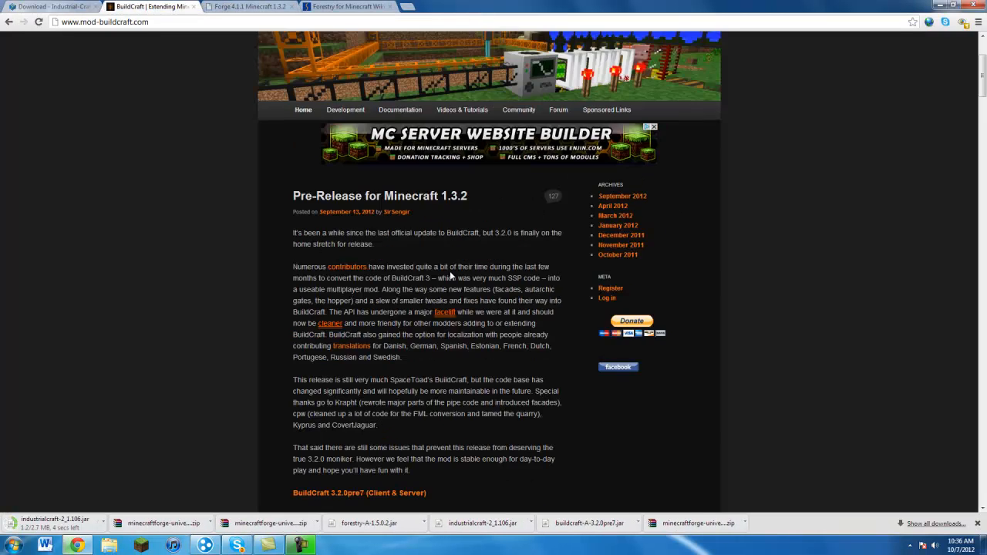
scroll("down", 3)
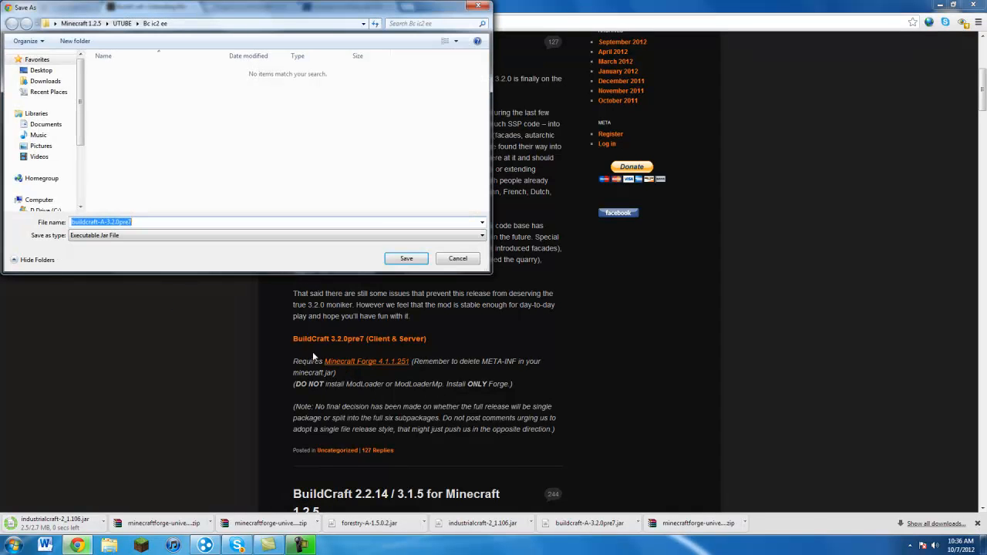
left_click(405, 258)
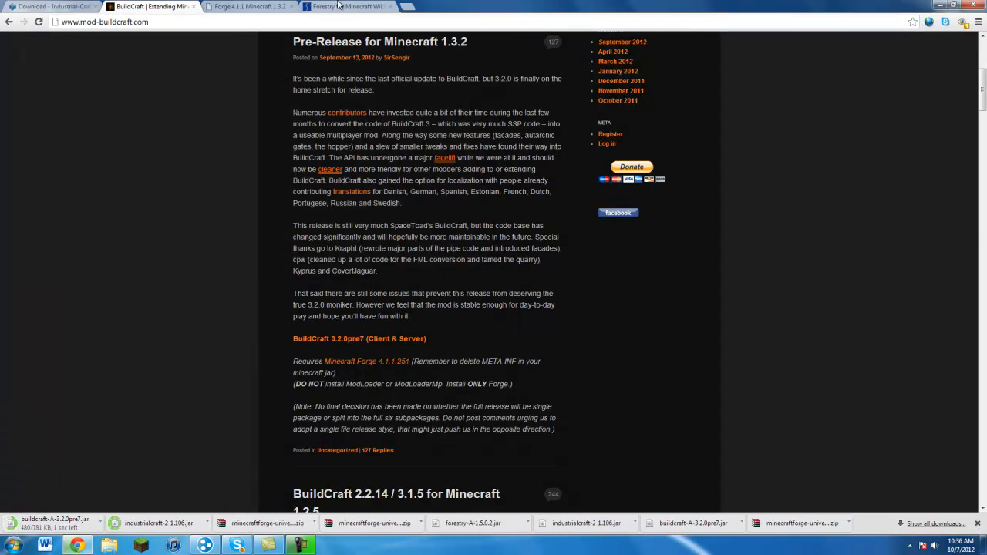
- Save the Forestry client and server jar into the Bc ic2 ee folder
left_click(347, 6)
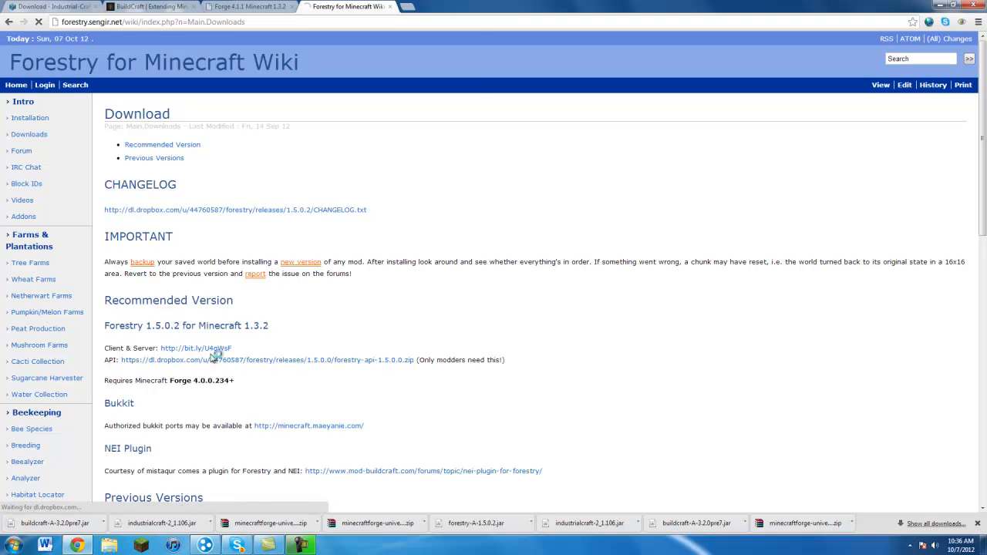
left_click(196, 348)
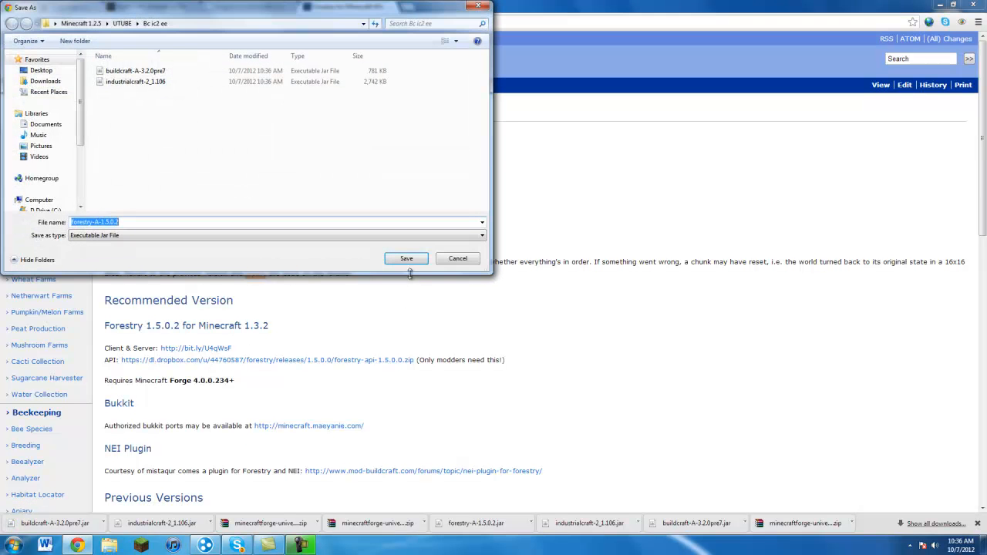
left_click(407, 258)
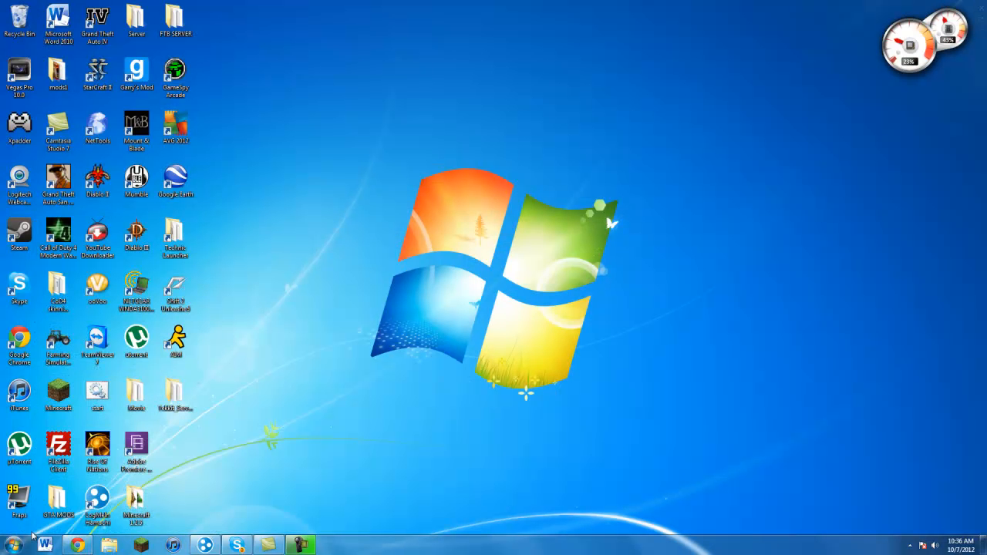
- Empty the .minecraft folder under %appdata%, sending its 15 items to the Recycle Bin
left_click(12, 545)
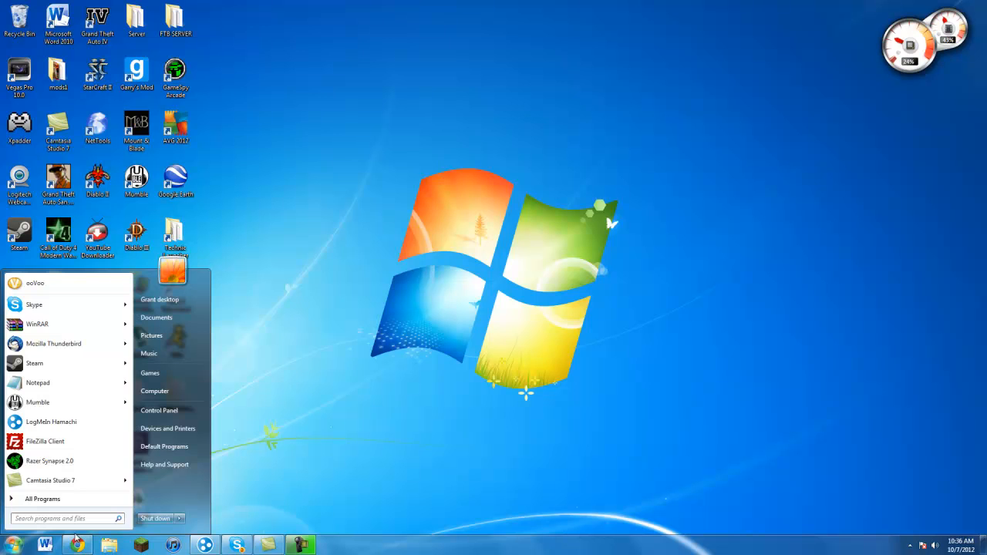
type("%appdata")
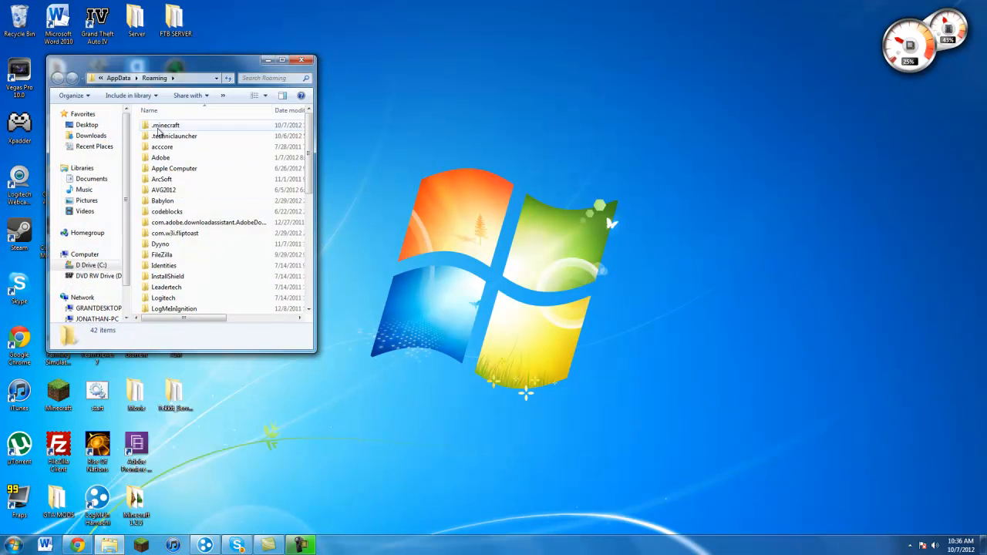
double_click(166, 125)
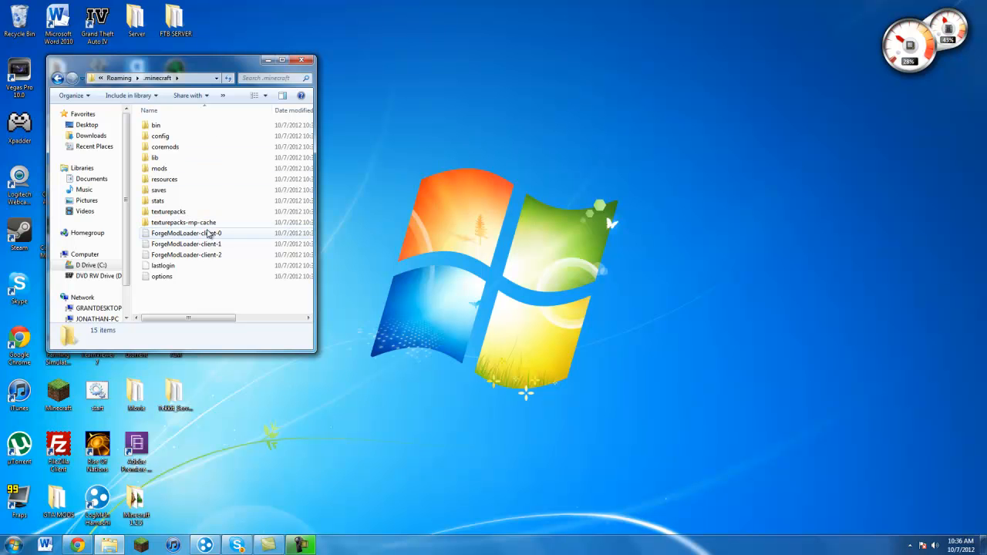
key("Delete")
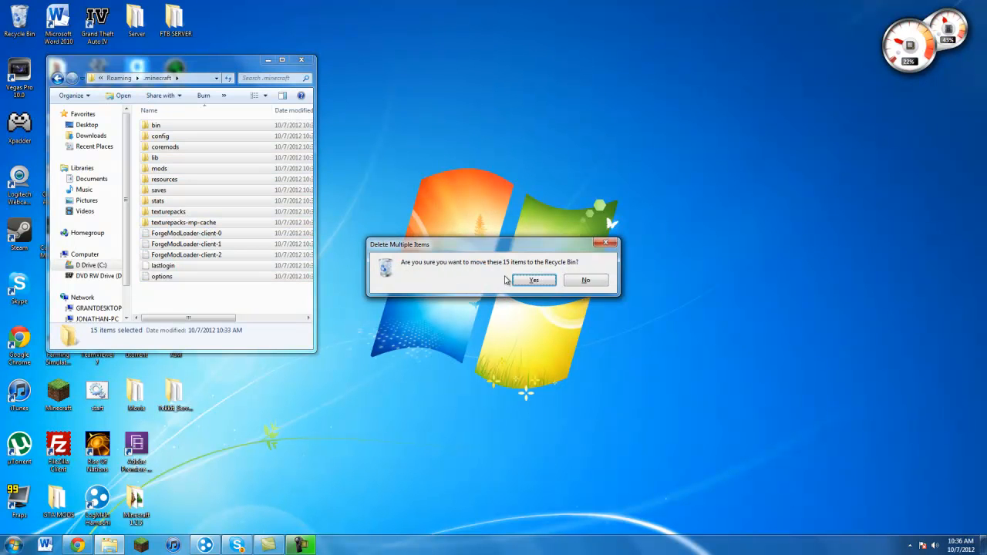
left_click(534, 280)
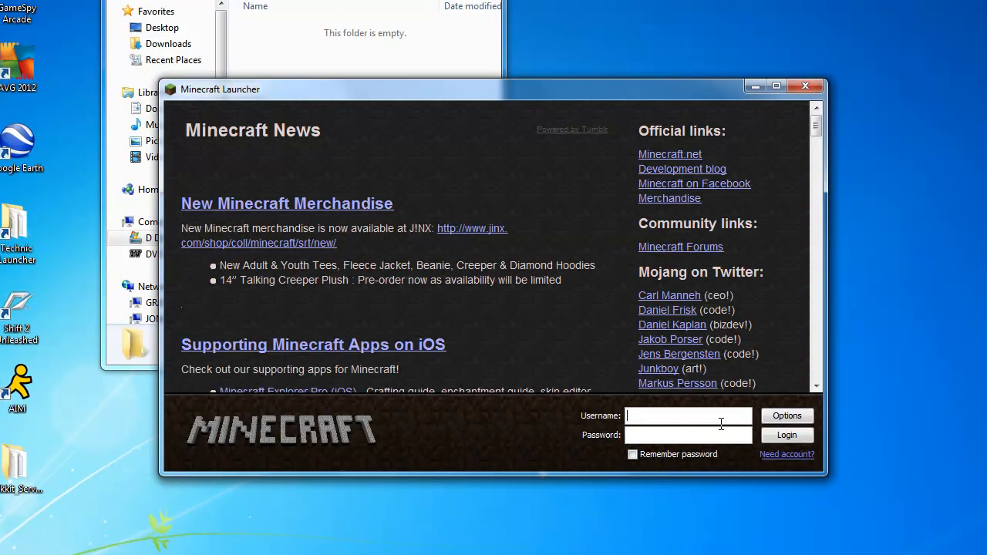
- Log in as ekobko in the Minecraft Launcher and start a fresh Minecraft 1.3.2
type("ekobko")
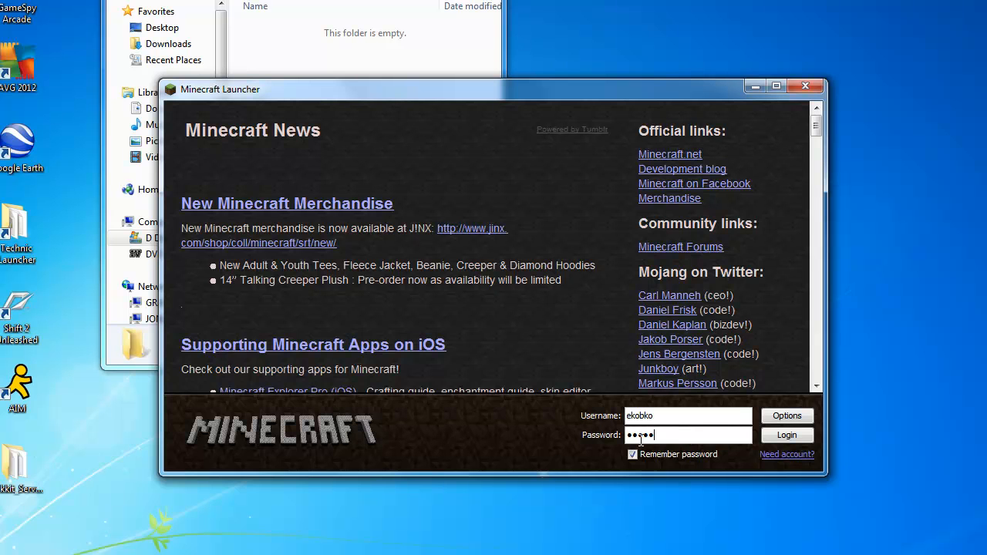
left_click(787, 435)
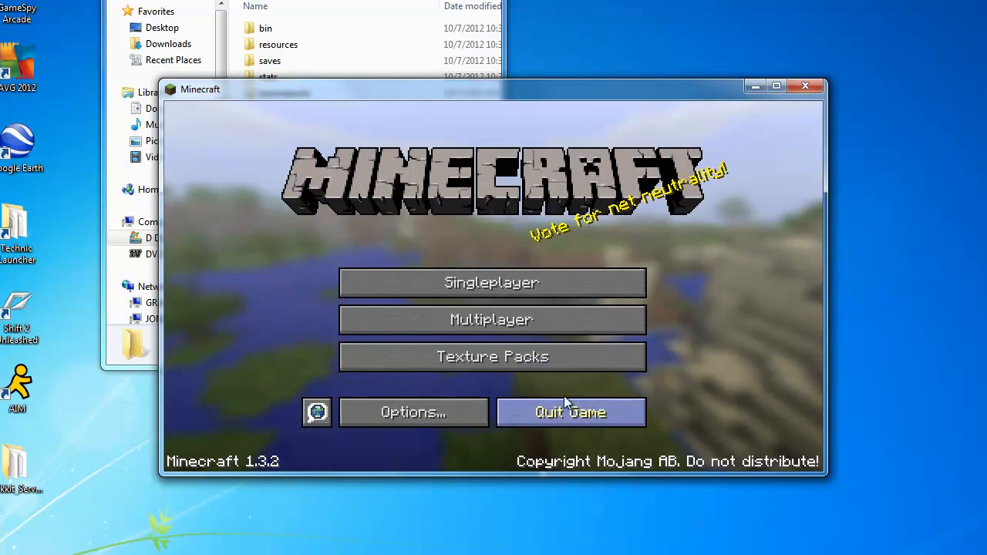
- Quit the game and open minecraft.jar from the .minecraft bin folder in WinRAR
left_click(570, 412)
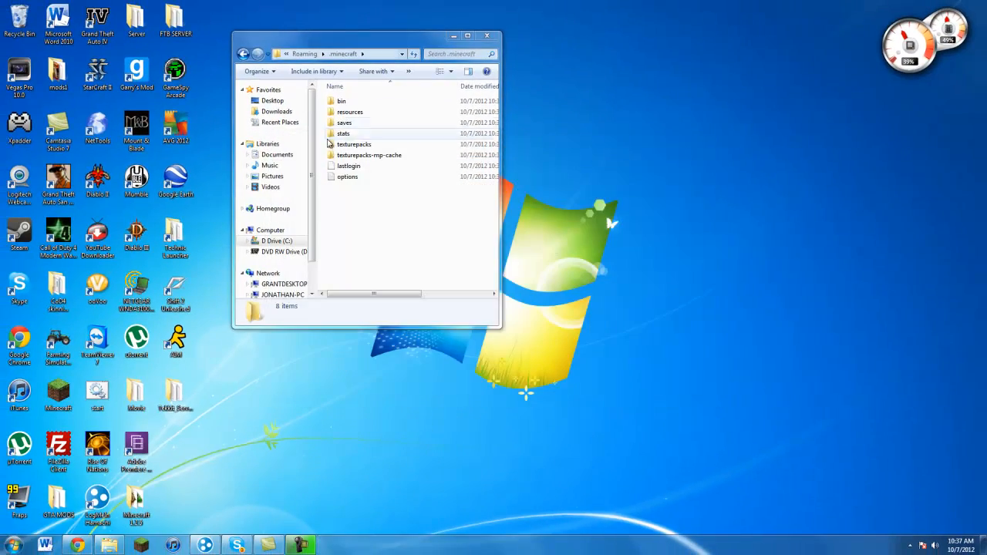
double_click(341, 101)
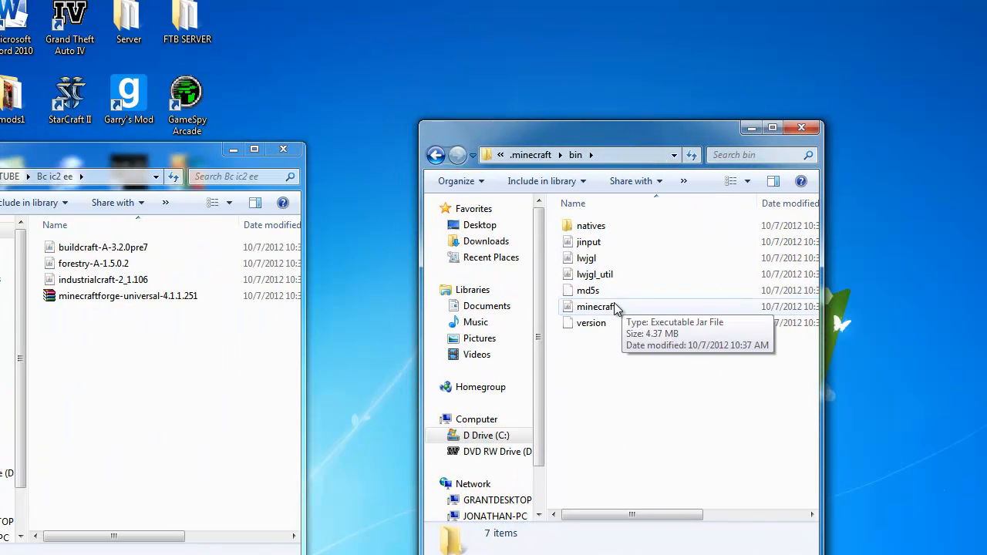
right_click(595, 306)
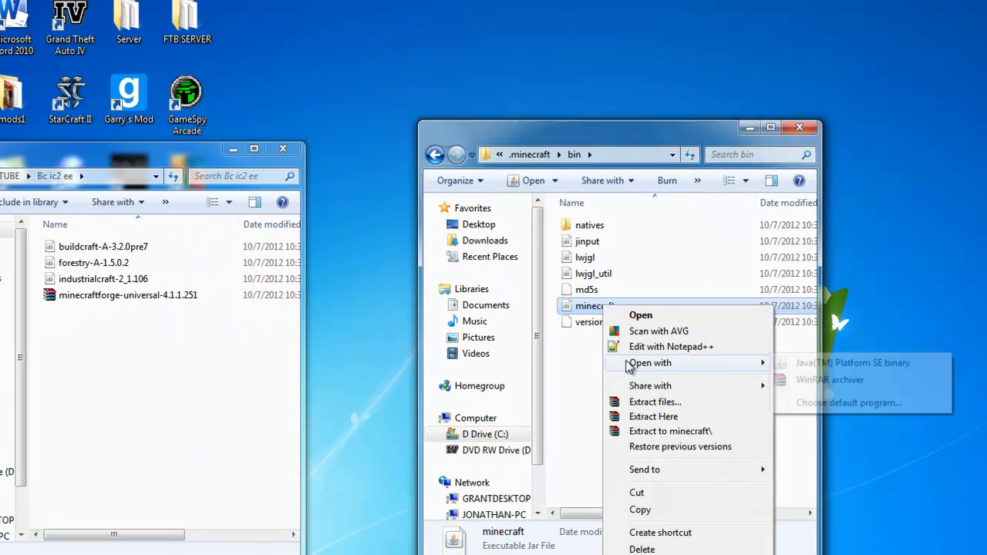
left_click(830, 380)
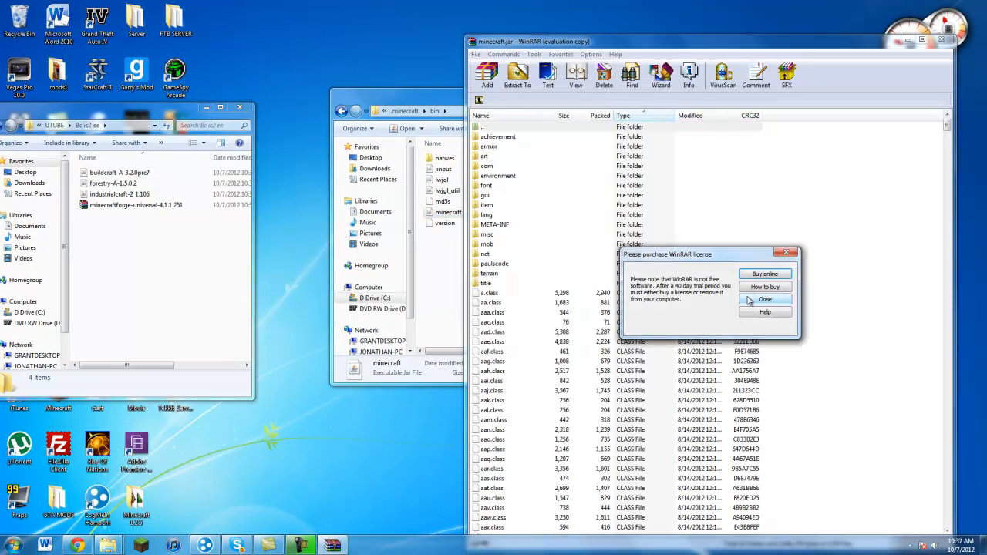
- Remove META-INF from minecraft.jar and merge all files from the Forge universal archive into it
left_click(764, 299)
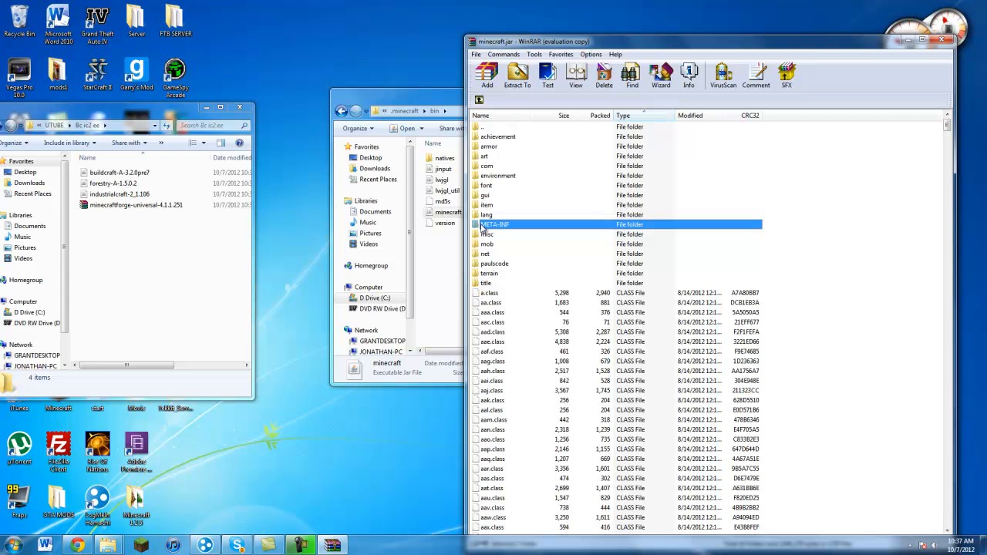
right_click(495, 224)
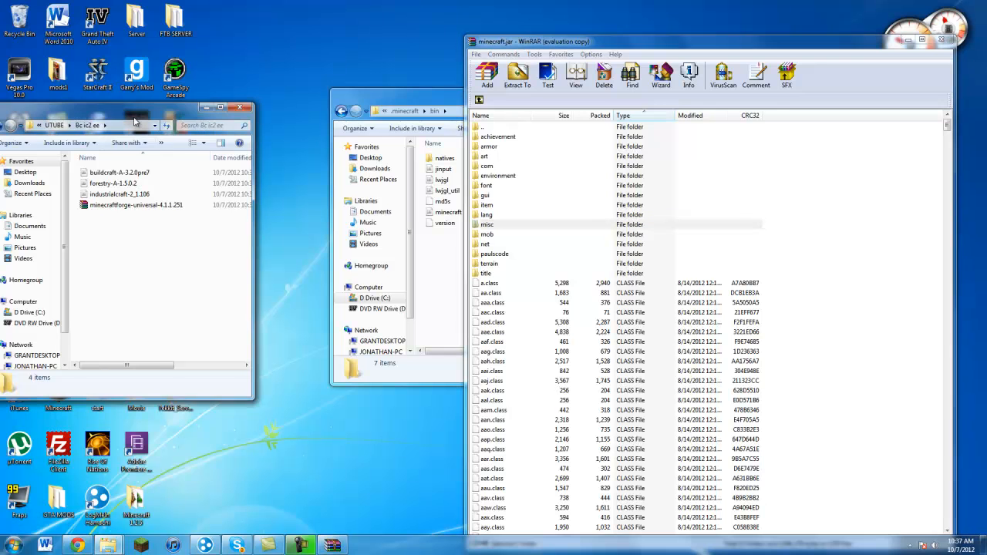
double_click(142, 194)
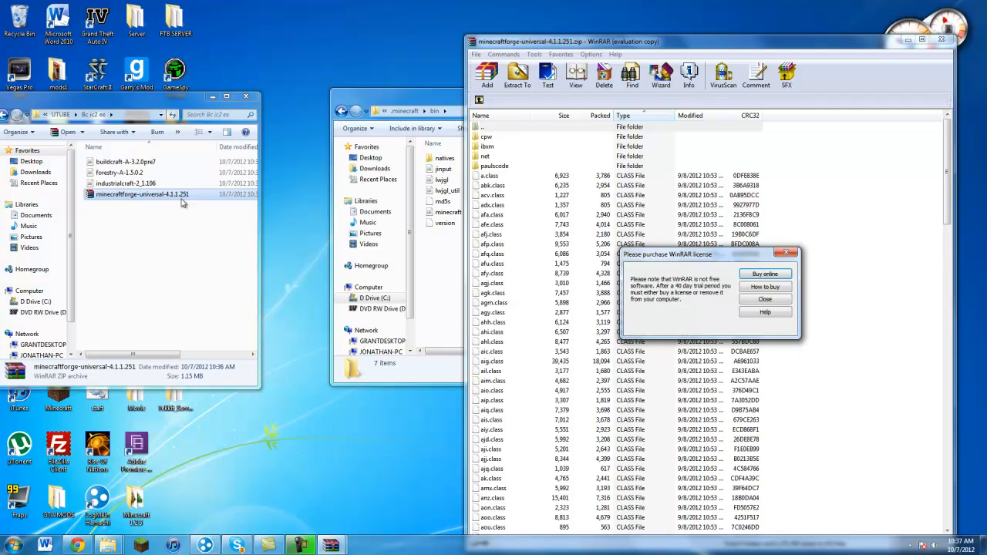
left_click(765, 299)
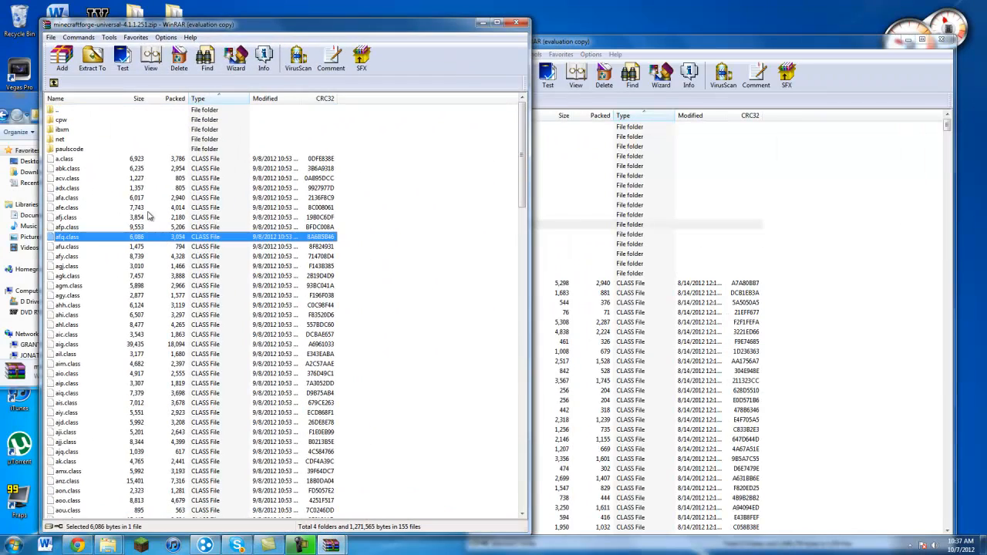
key("ctrl+a")
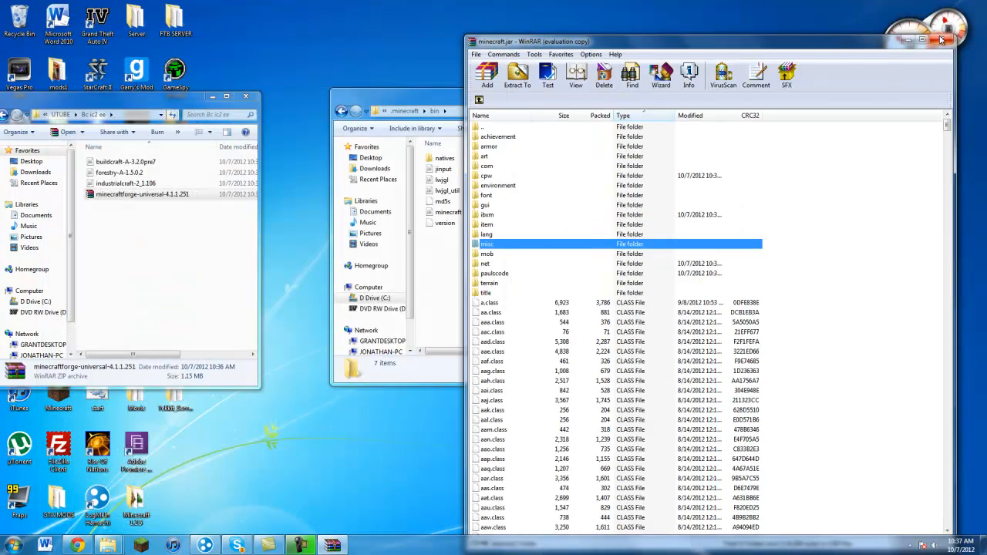
left_click(941, 41)
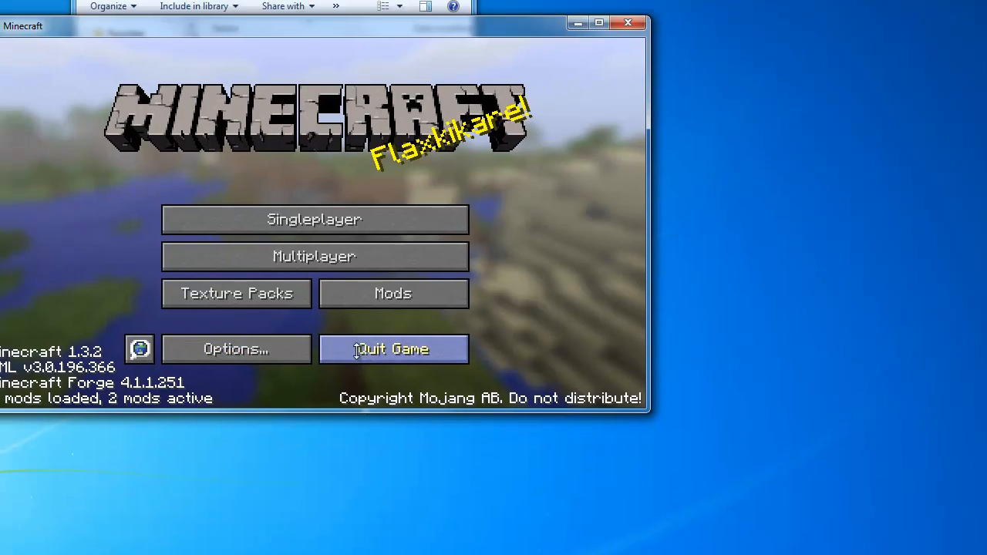
- Quit the game and open the mods folder inside .minecraft
left_click(392, 349)
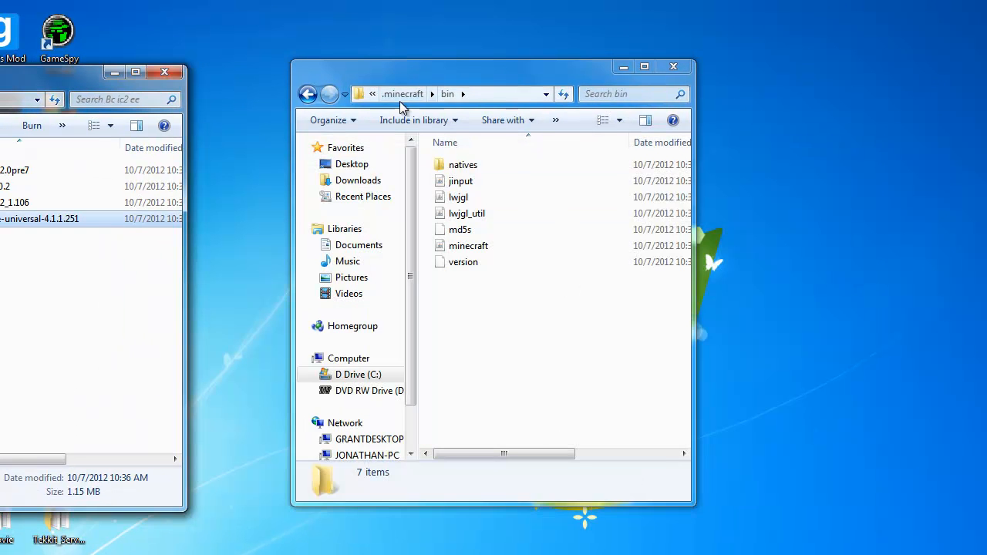
left_click(428, 93)
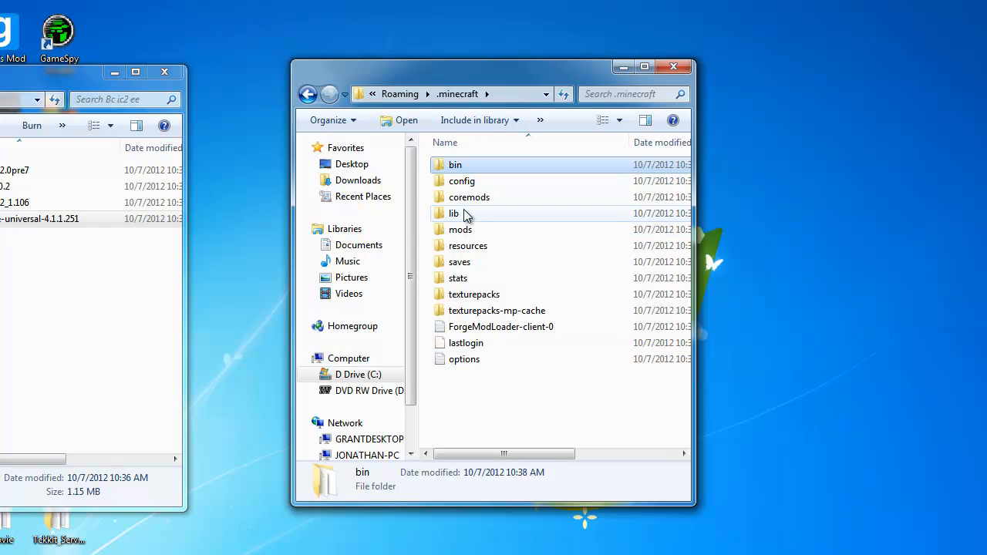
mouse_move(460, 229)
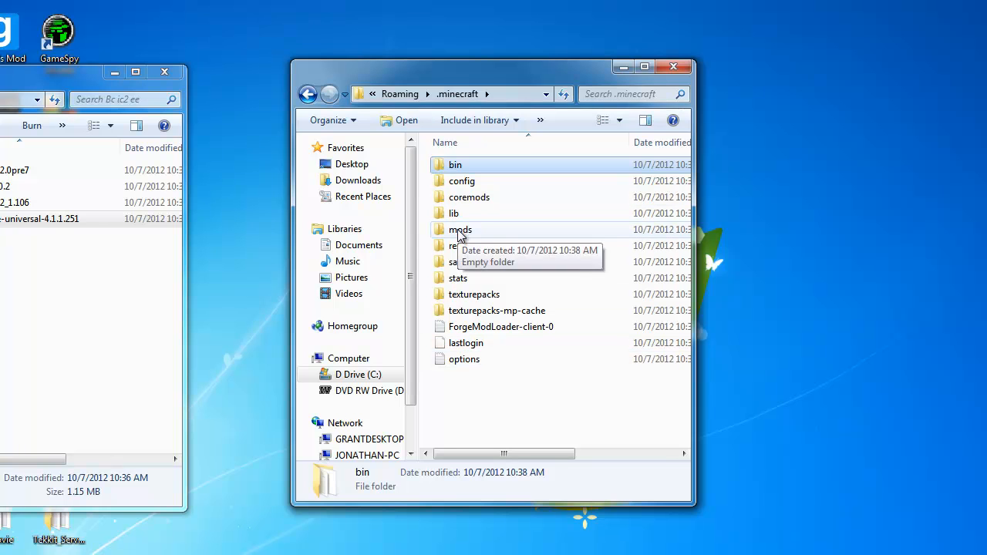
double_click(460, 229)
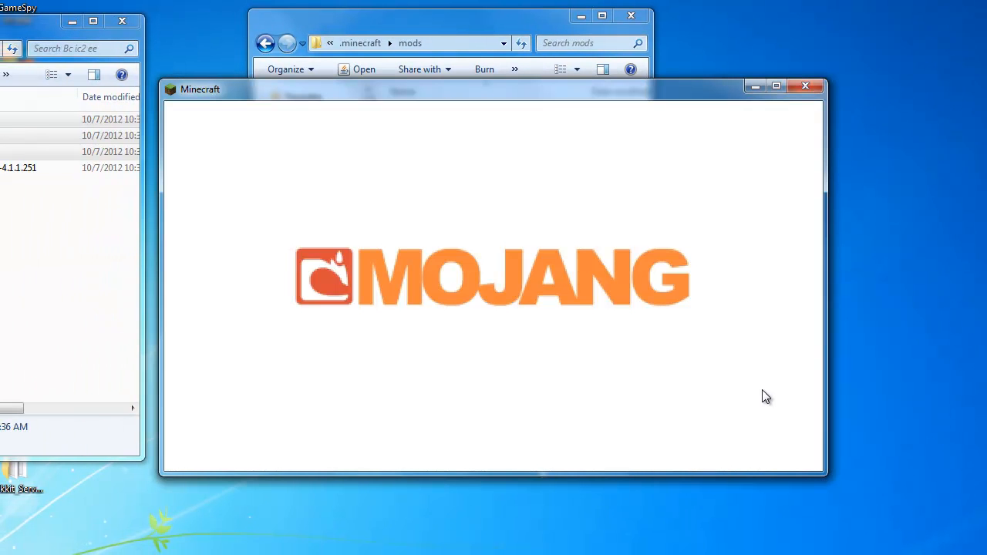
mouse_move(723, 373)
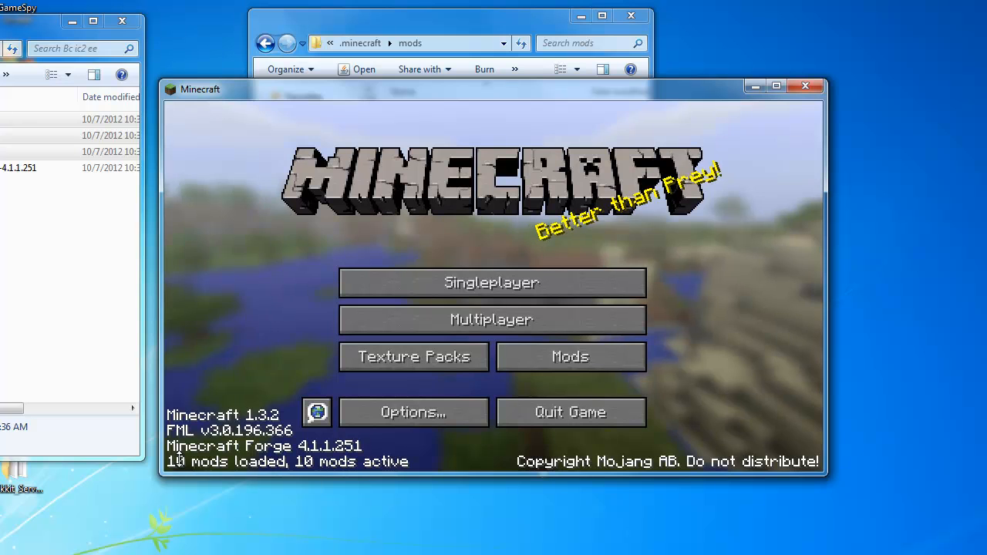
mouse_move(491, 283)
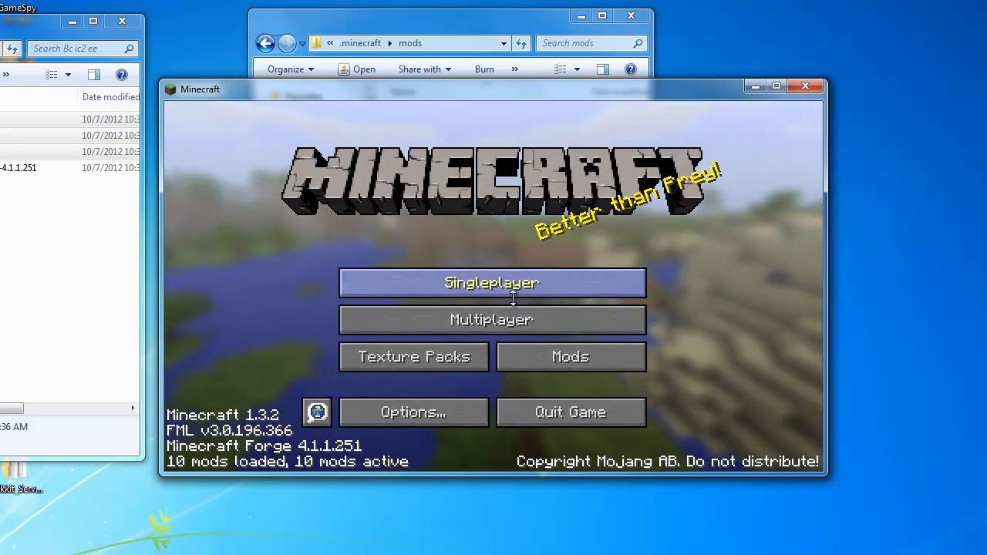
- Check the list of 10 loaded mods, then create a new Creative singleplayer world
left_click(570, 356)
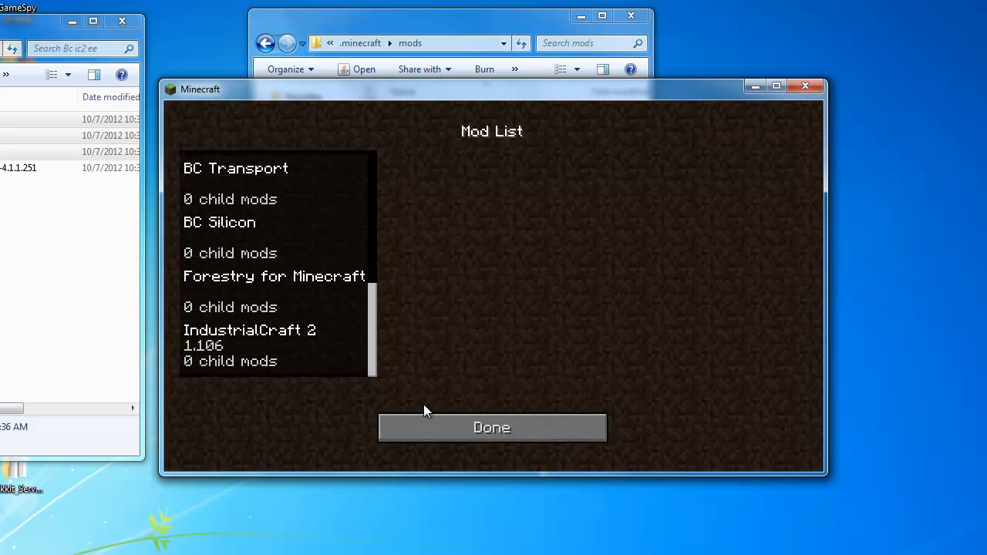
left_click(492, 427)
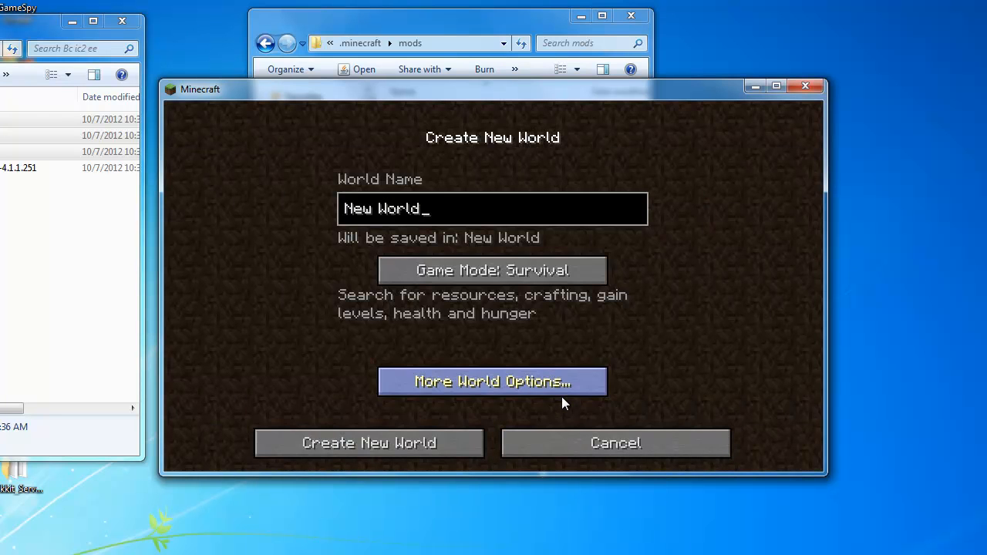
left_click(492, 270)
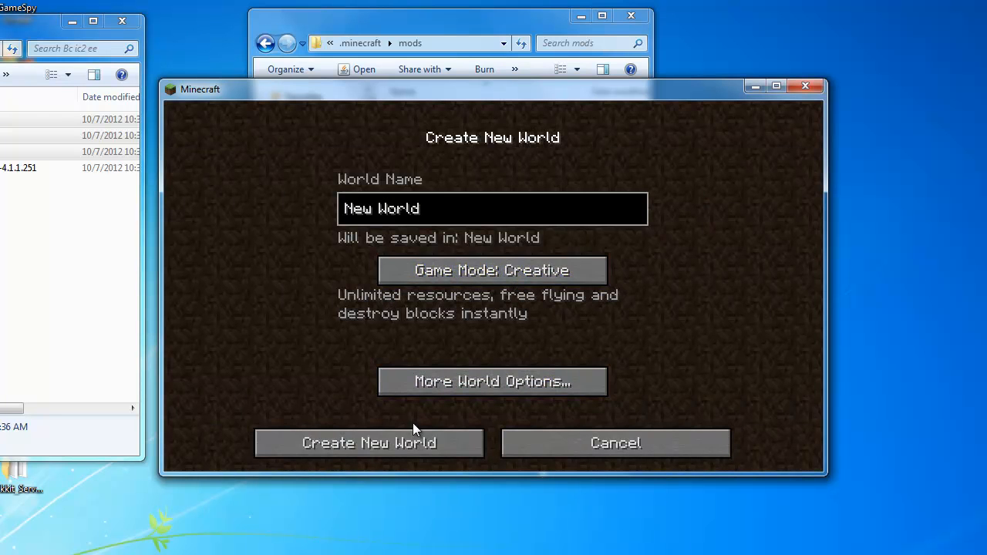
left_click(368, 442)
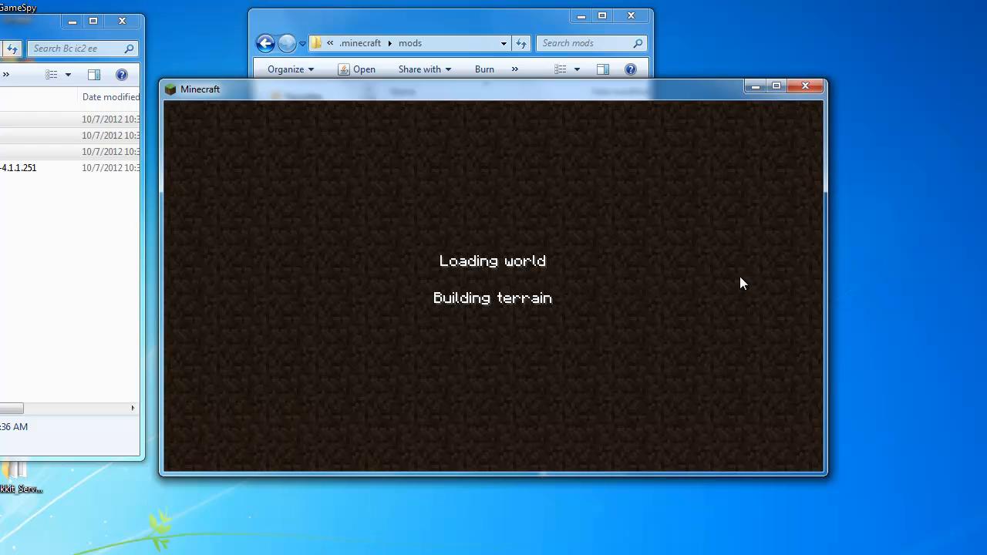
mouse_move(725, 293)
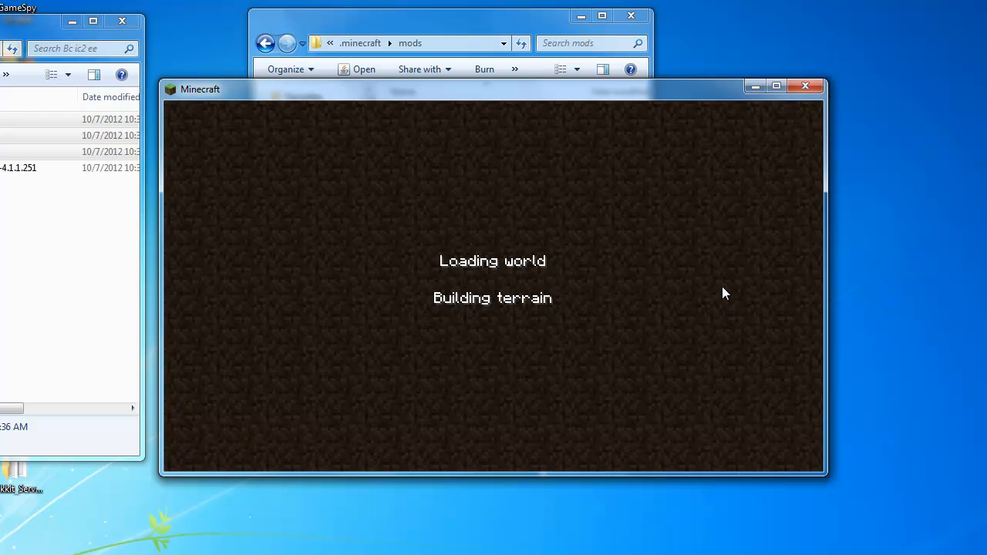
mouse_move(694, 284)
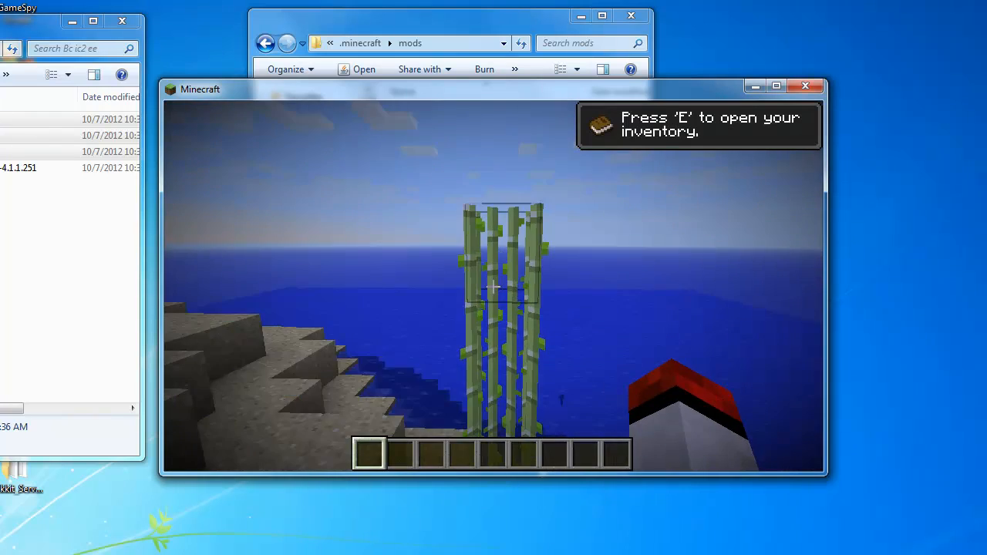
- Browse the creative inventory's Building Blocks, placing modded blocks like Baobab Wood Planks in the hotbar
key("Escape")
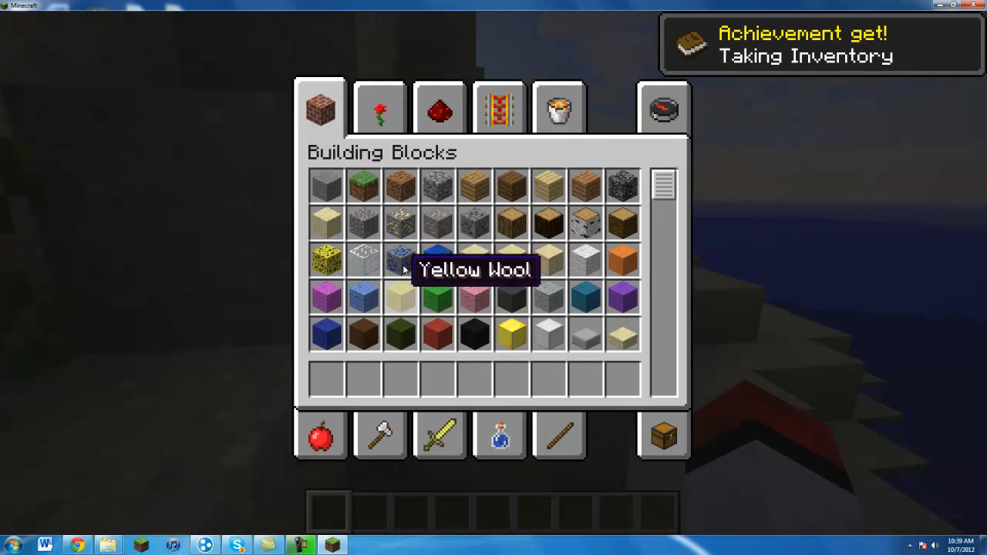
scroll("down", 3)
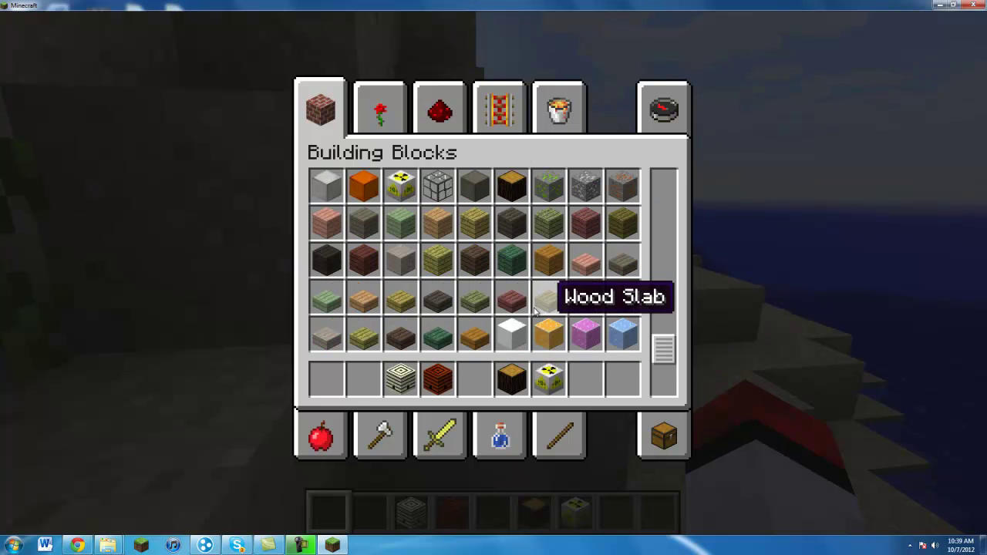
mouse_move(547, 241)
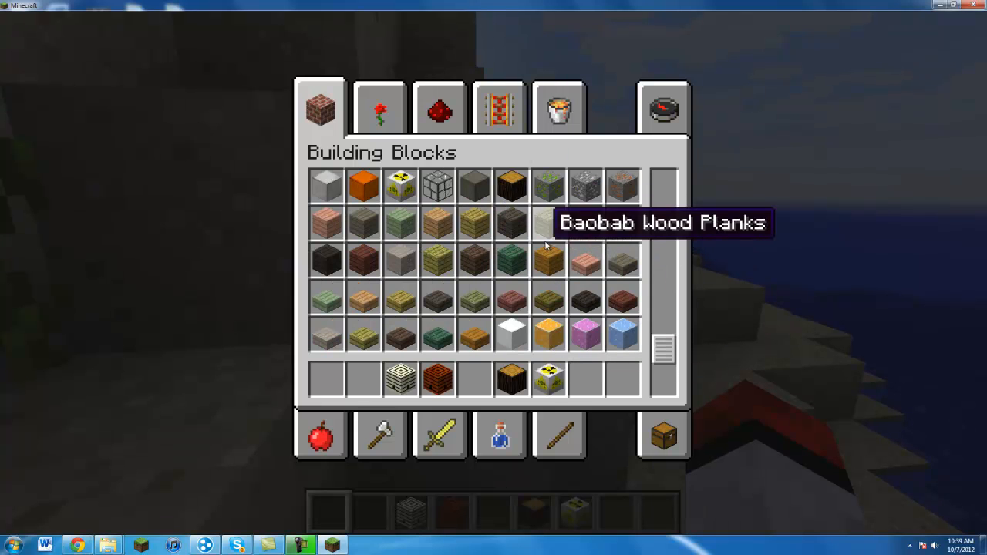
mouse_move(438, 261)
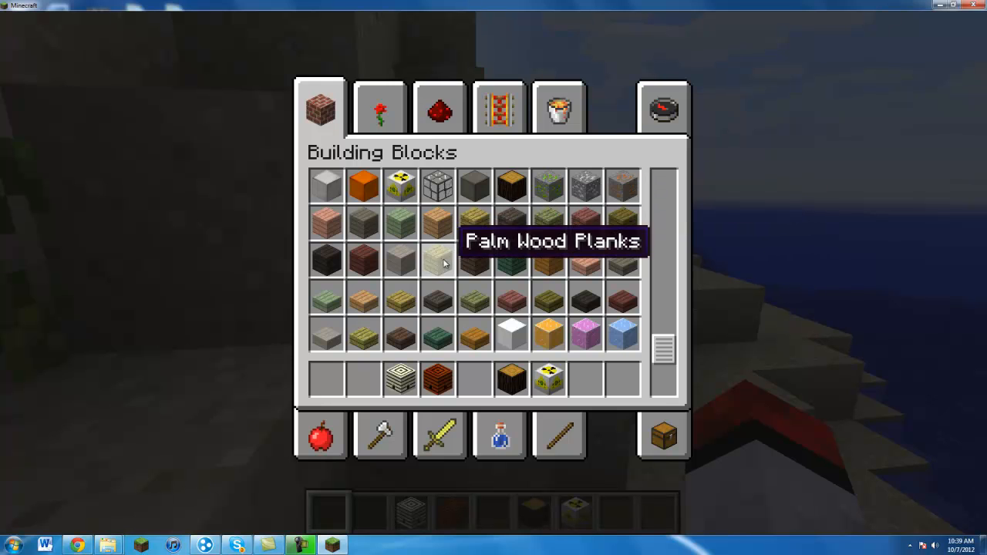
scroll("down", 3)
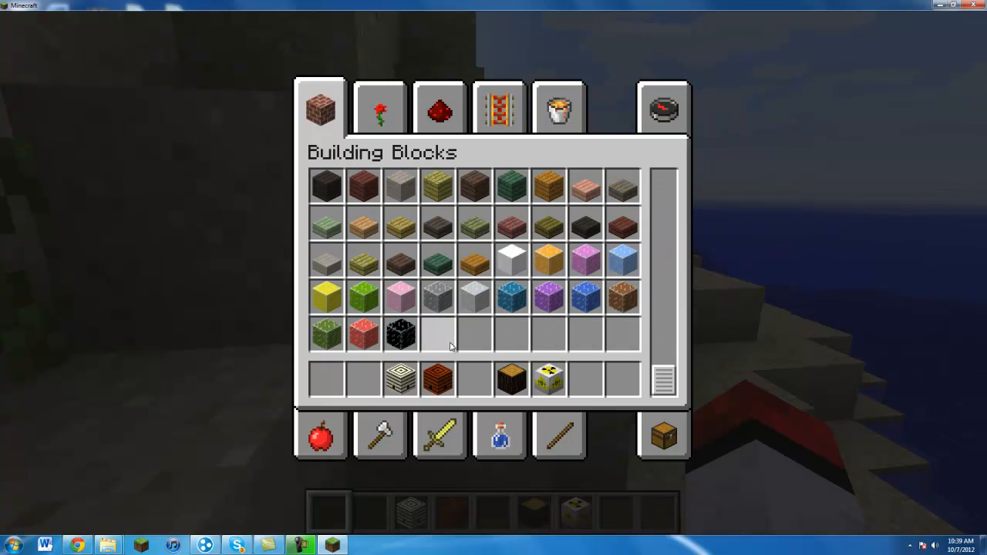
mouse_move(621, 259)
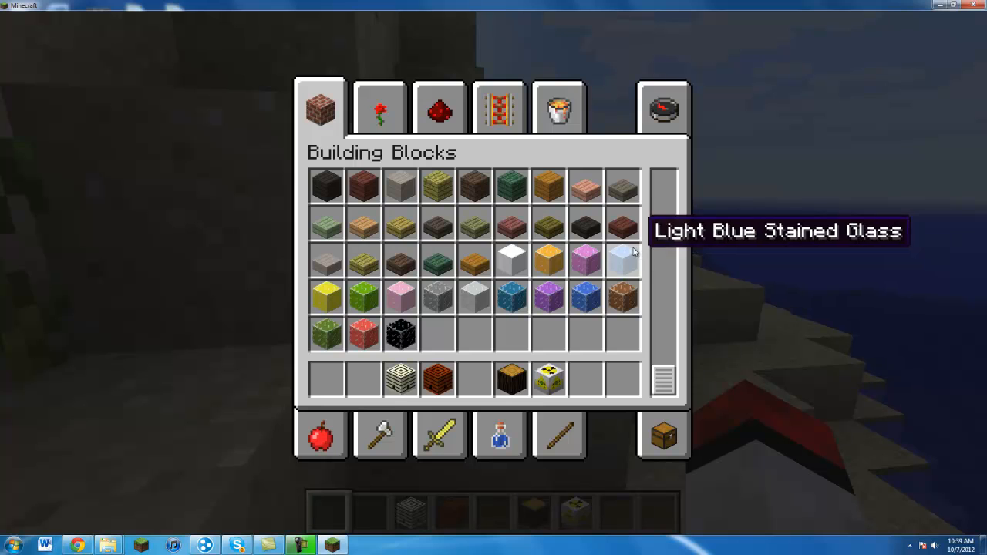
- Browse the Redstone category's modded machines such as the Autarchic Gold AND Gate
left_click(438, 108)
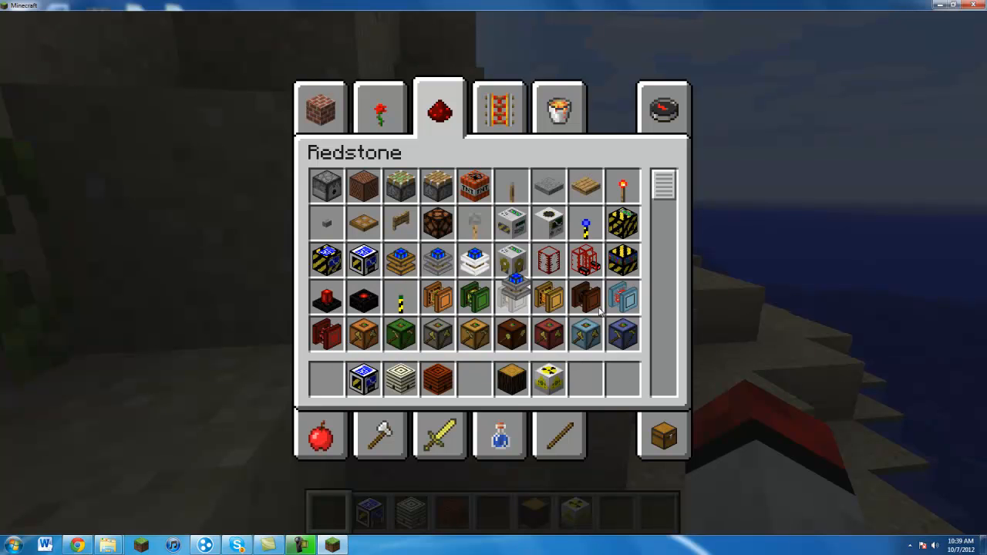
scroll("down", 3)
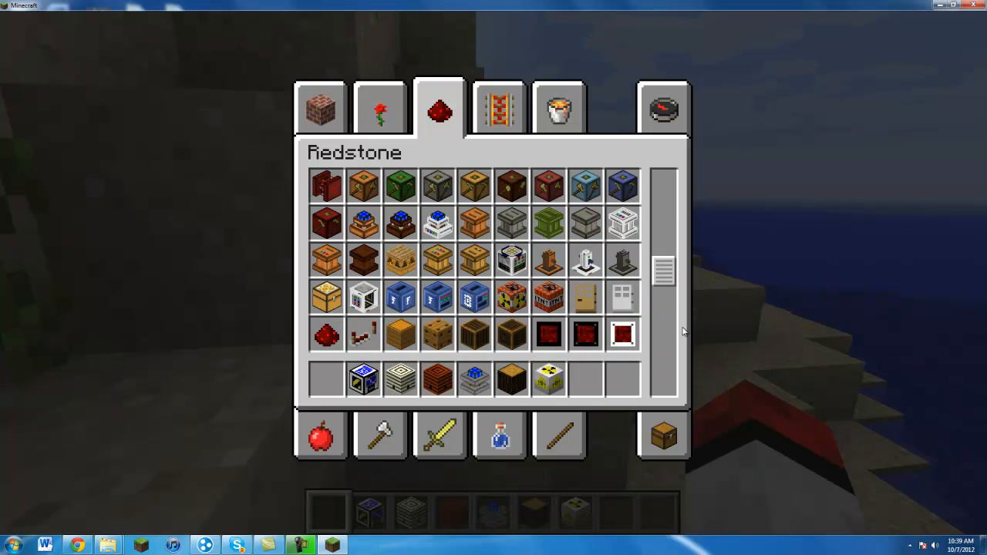
scroll("down", 3)
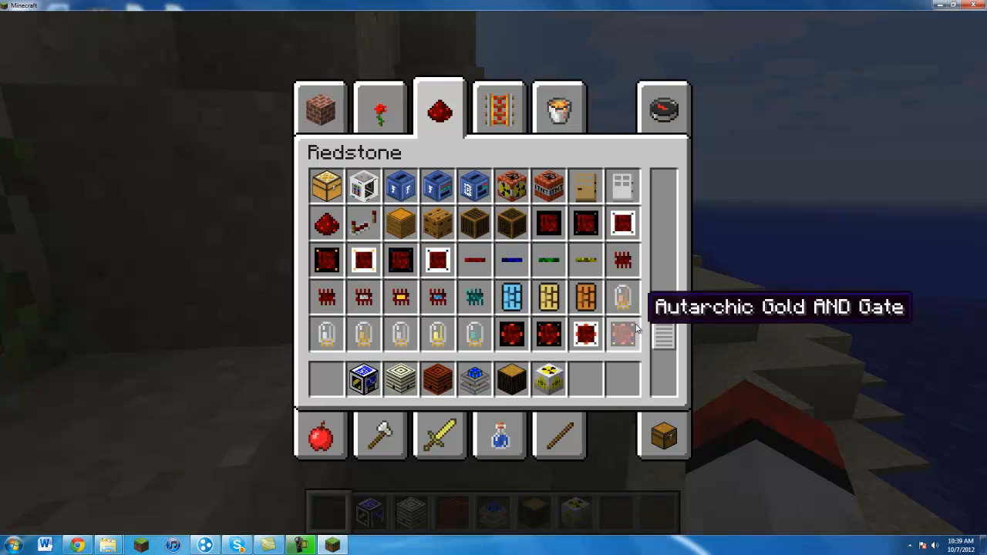
- Browse the Transportation pipes, Miscellaneous items like Water Cell, and Decoration Blocks categories
left_click(499, 108)
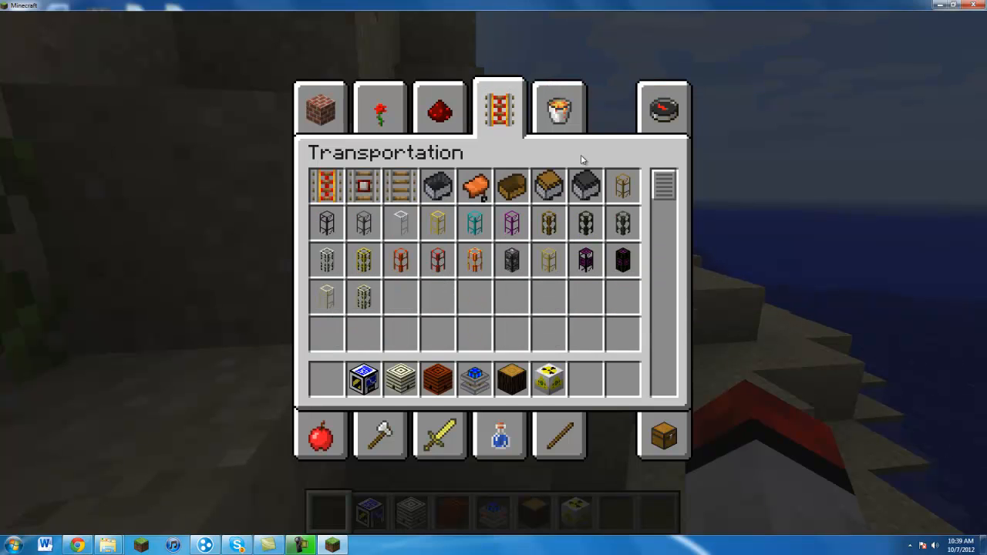
mouse_move(535, 99)
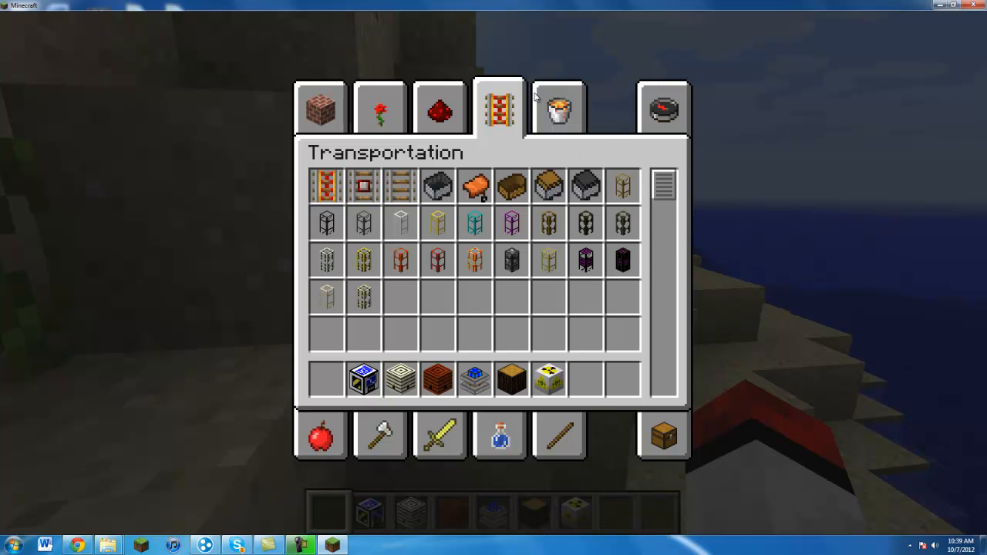
mouse_move(623, 260)
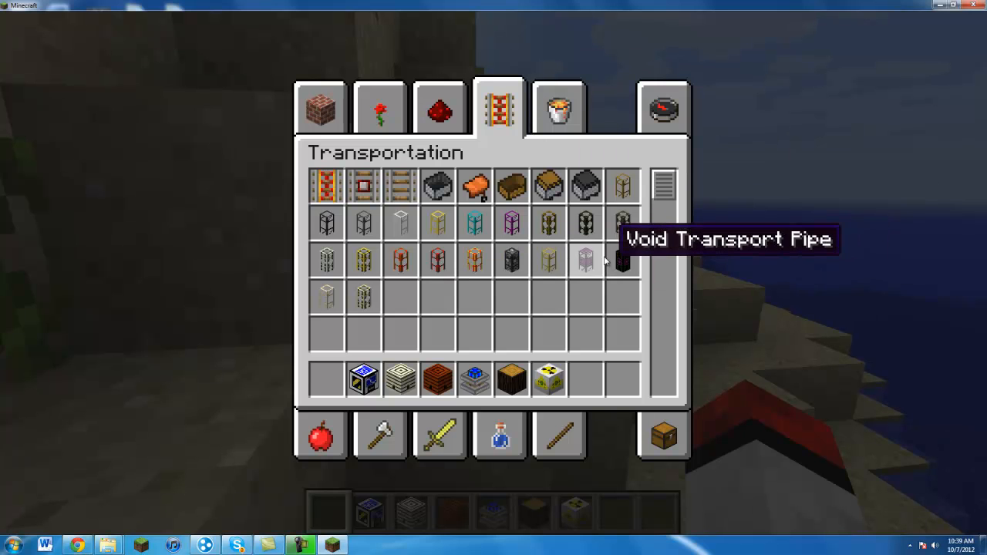
mouse_move(363, 297)
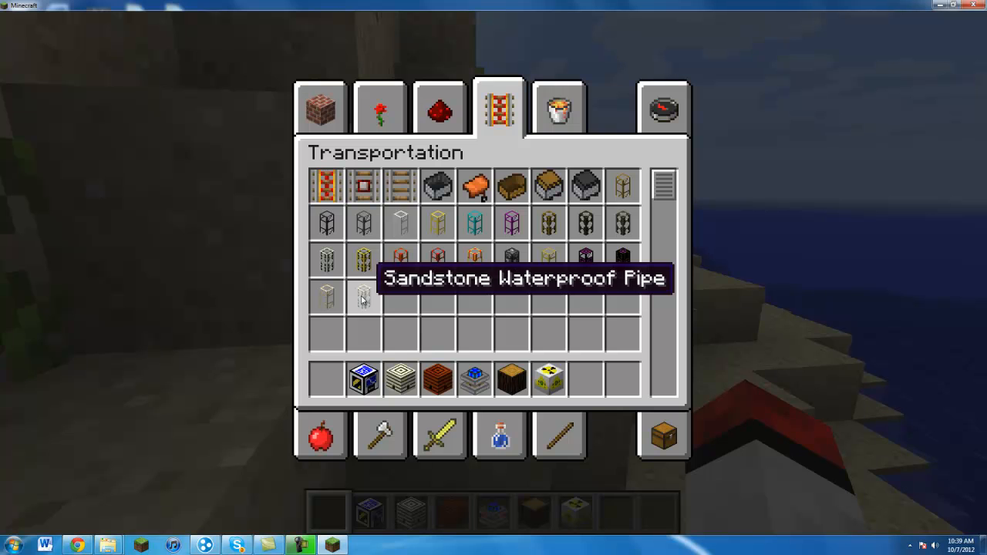
left_click(559, 106)
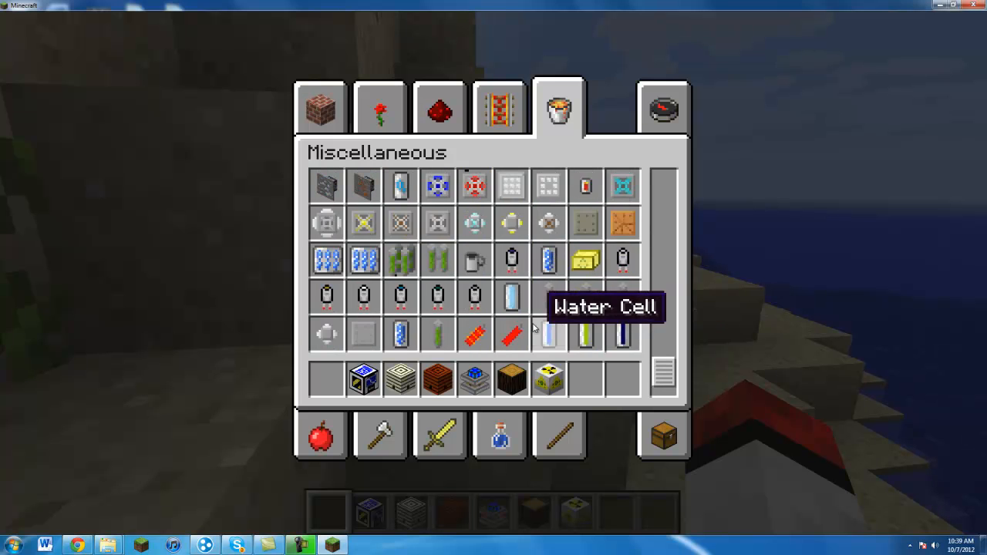
scroll("up", 3)
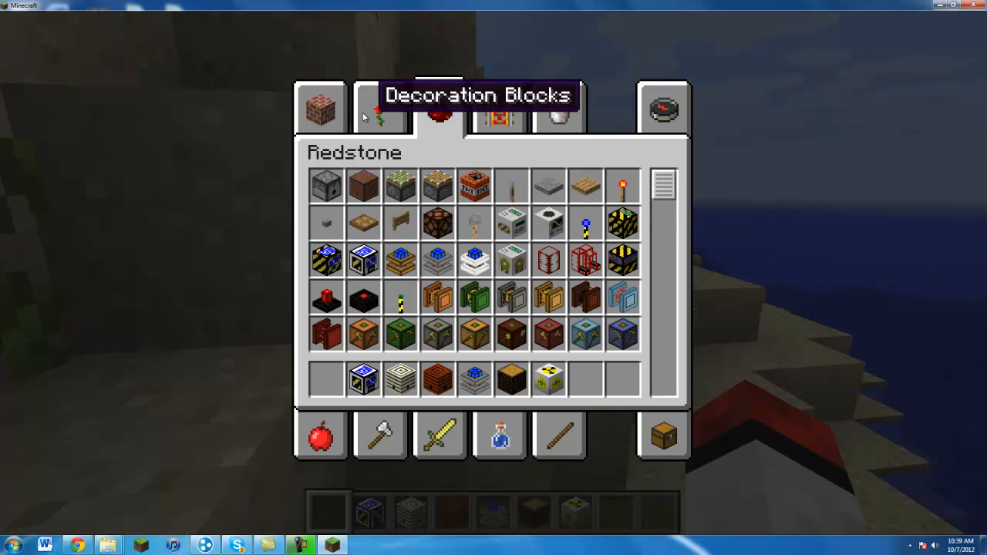
left_click(380, 108)
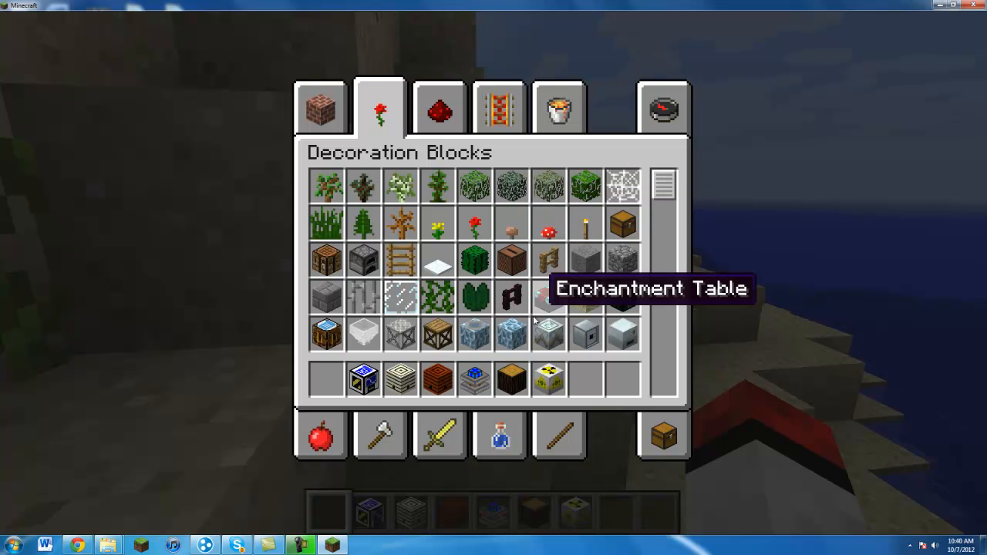
mouse_move(548, 297)
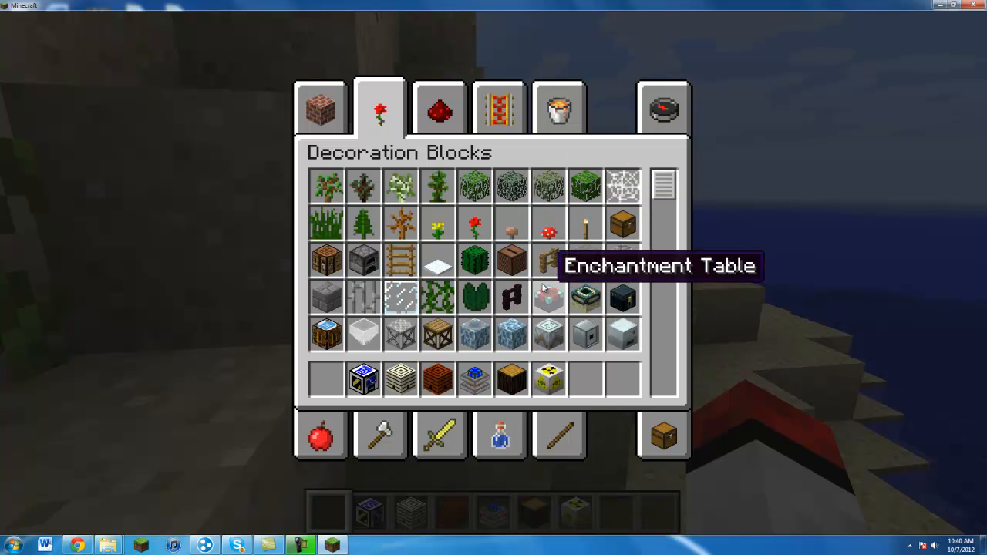